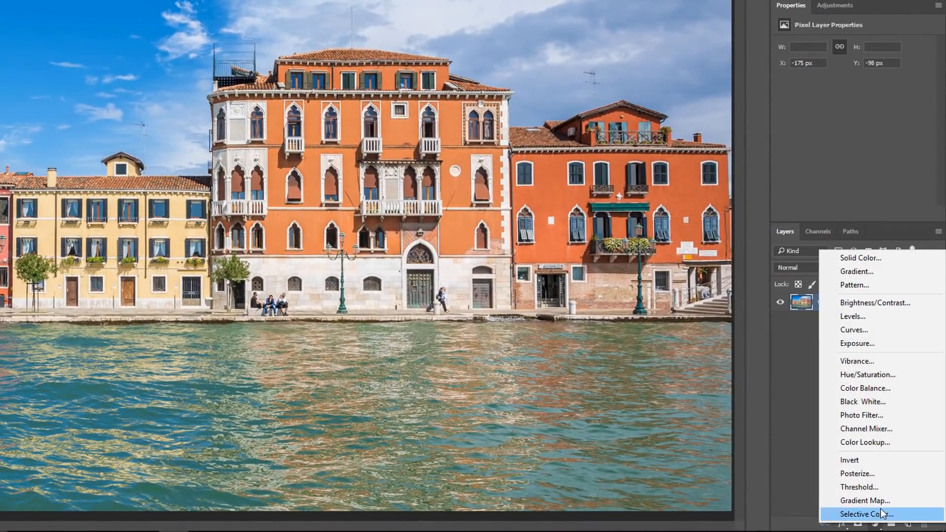
Step: Add a Black & White adjustment layer and toggle its visibility to compare with the original
{"action": "left_click", "coordinate": [863, 401]}
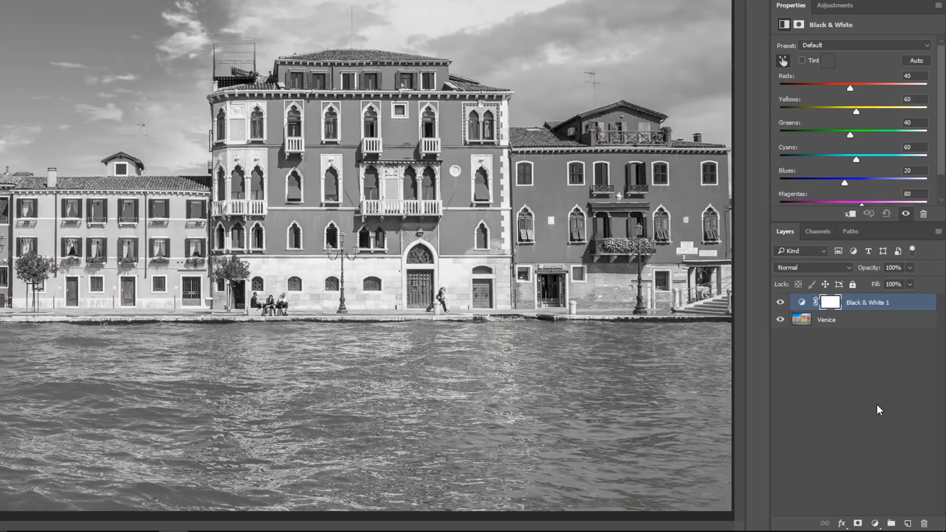
{"action": "mouse_move", "coordinate": [850, 87]}
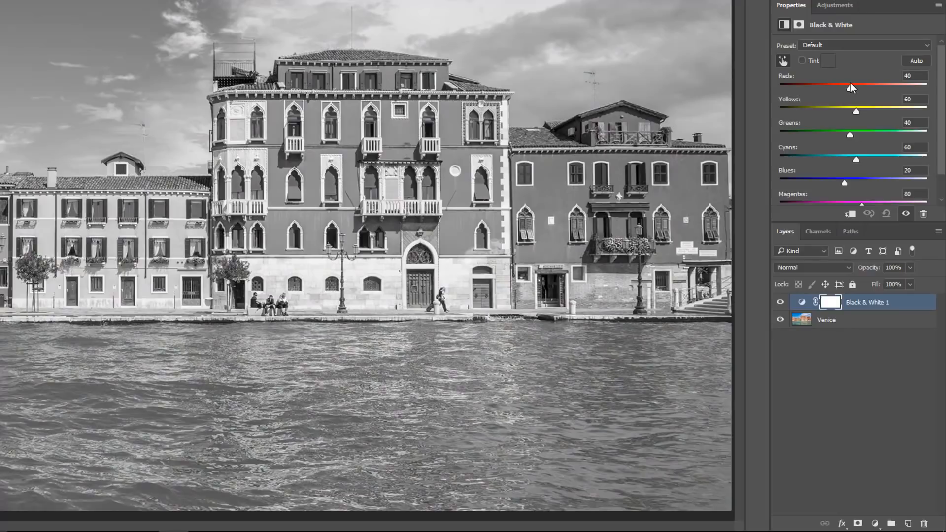
{"action": "mouse_move", "coordinate": [791, 283]}
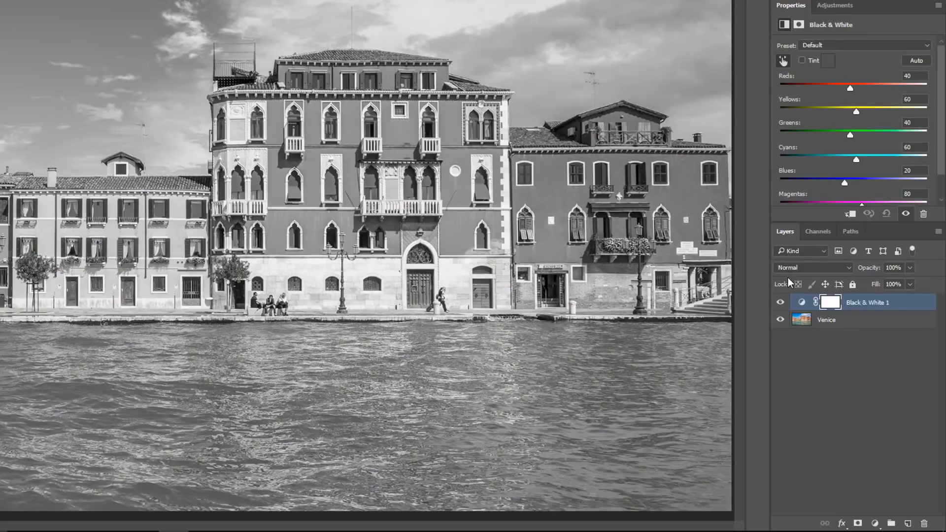
{"action": "left_click", "coordinate": [780, 302]}
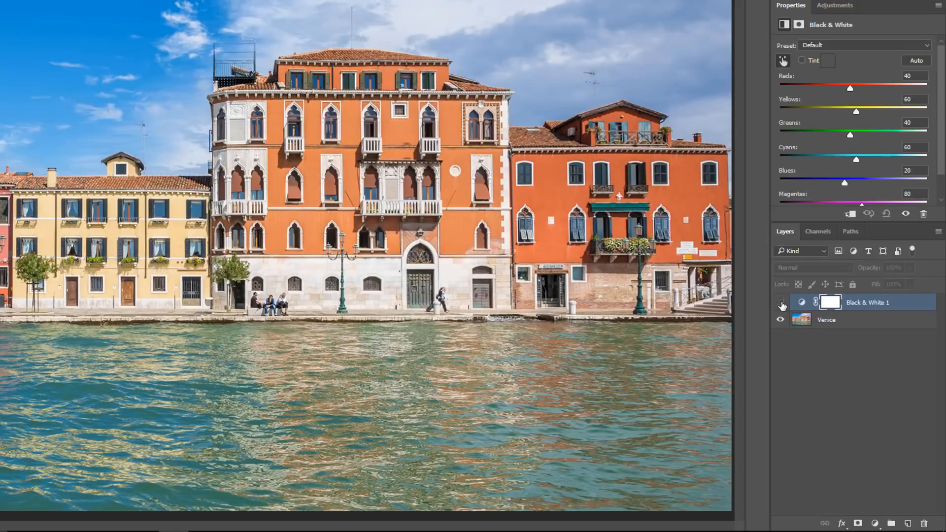
{"action": "left_click", "coordinate": [801, 302]}
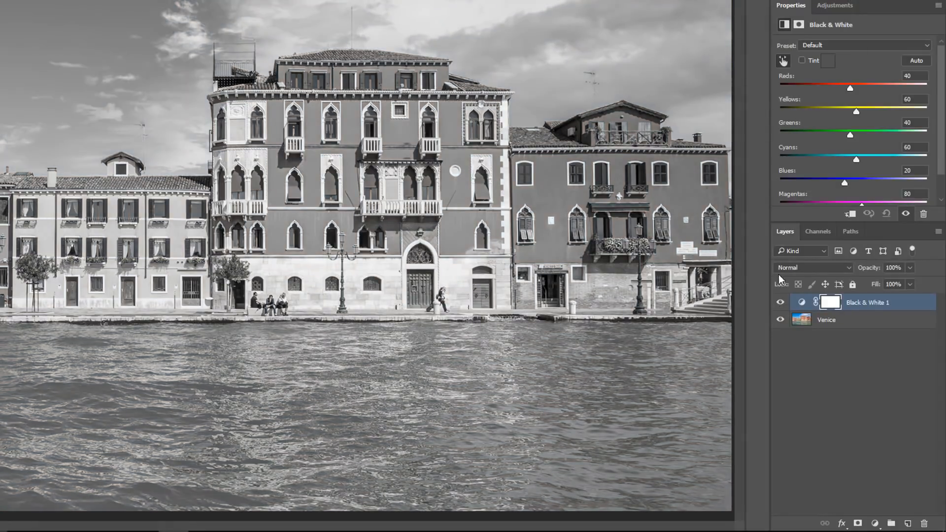
Step: Set the conversion to Reds -102, Yellows 179 and lowered Blues for a darker sky
{"action": "left_click_drag", "start_coordinate": [850, 89], "coordinate": [831, 88]}
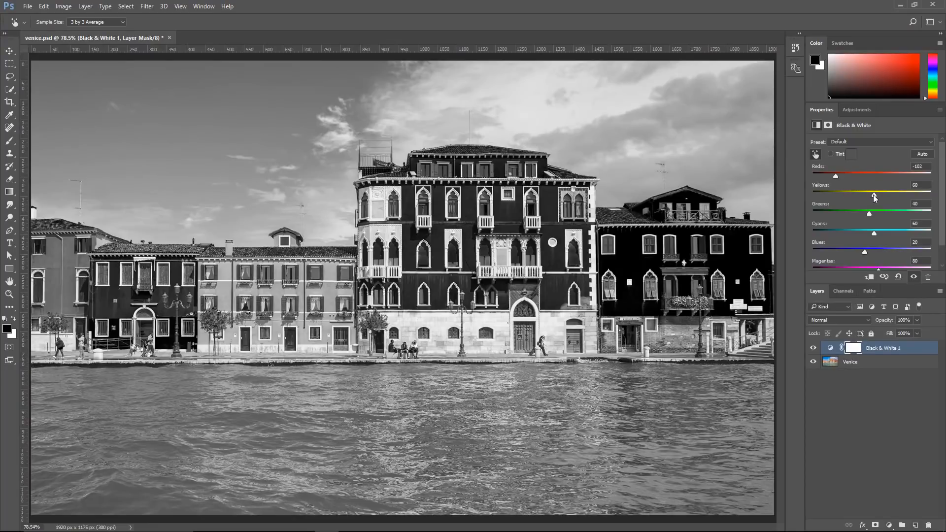
{"action": "left_click_drag", "start_coordinate": [834, 195], "coordinate": [892, 195]}
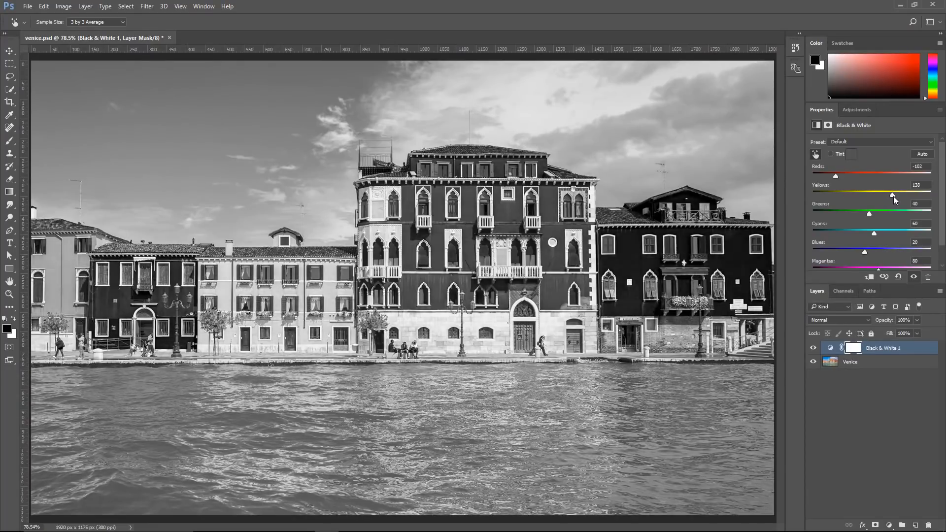
{"action": "left_click_drag", "start_coordinate": [893, 195], "coordinate": [902, 195]}
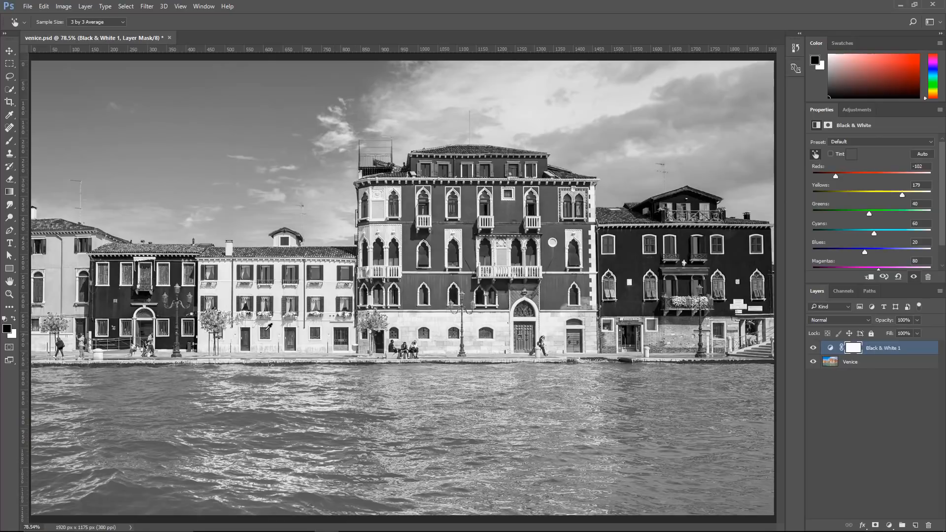
{"action": "mouse_move", "coordinate": [506, 323]}
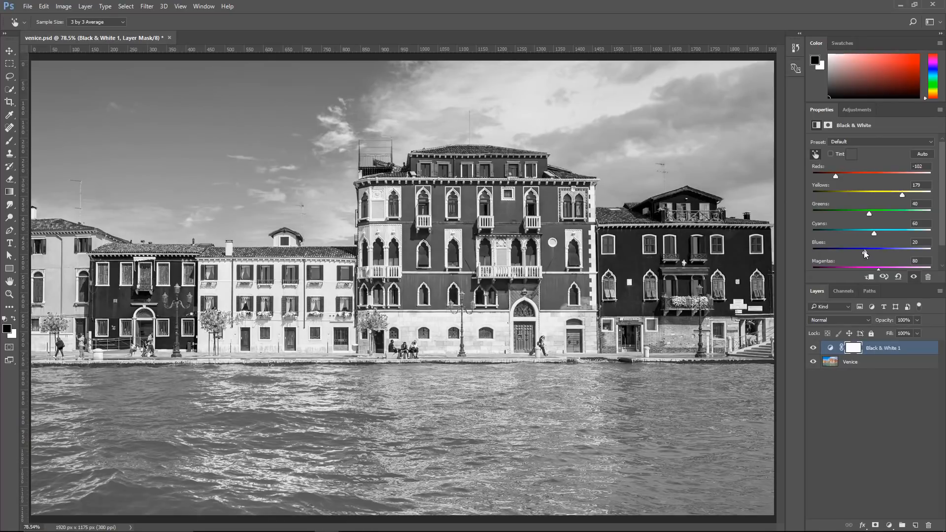
{"action": "left_click_drag", "start_coordinate": [863, 253], "coordinate": [835, 252]}
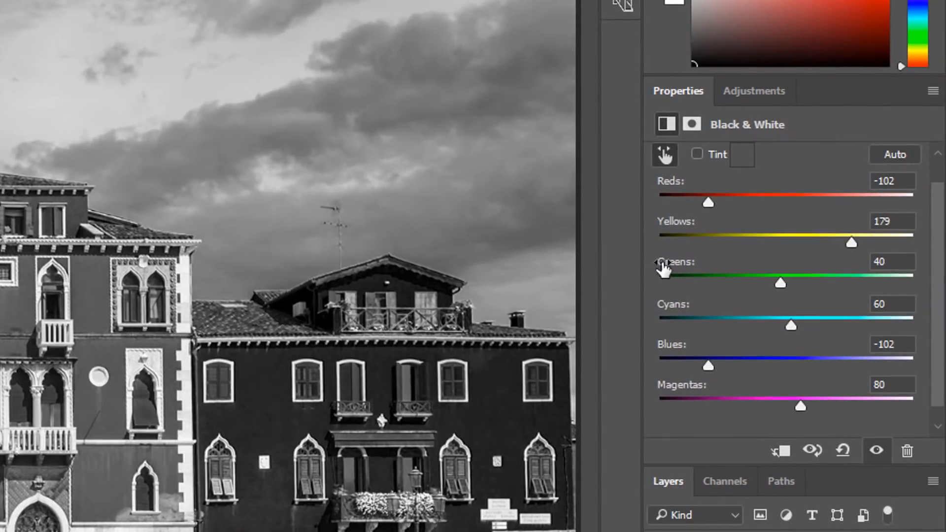
{"action": "mouse_move", "coordinate": [669, 439]}
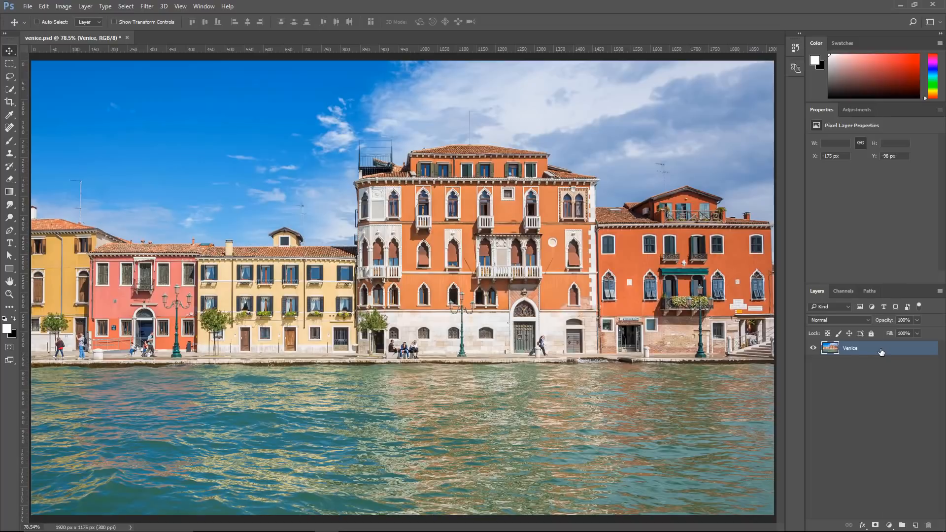
Step: Convert the Venice layer to a smart object and open it in the Camera Raw filter
{"action": "right_click", "coordinate": [850, 347]}
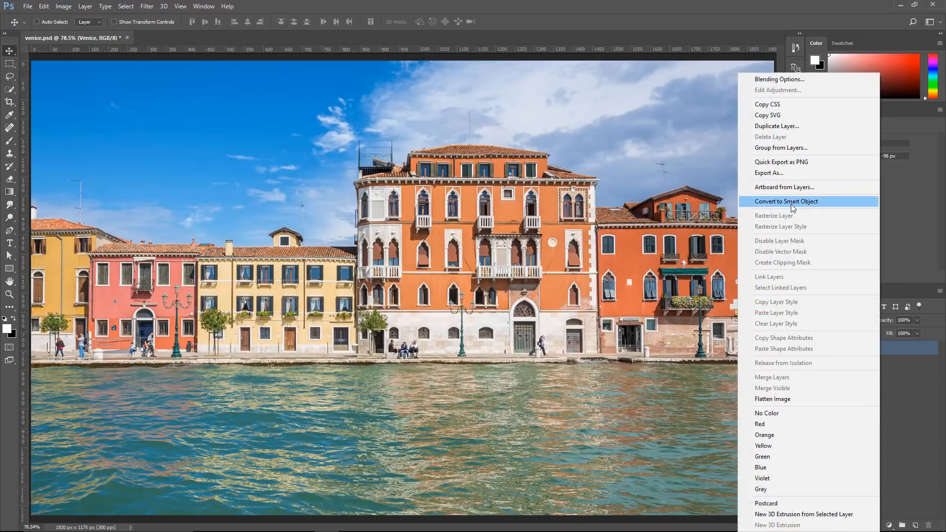
{"action": "left_click", "coordinate": [785, 201]}
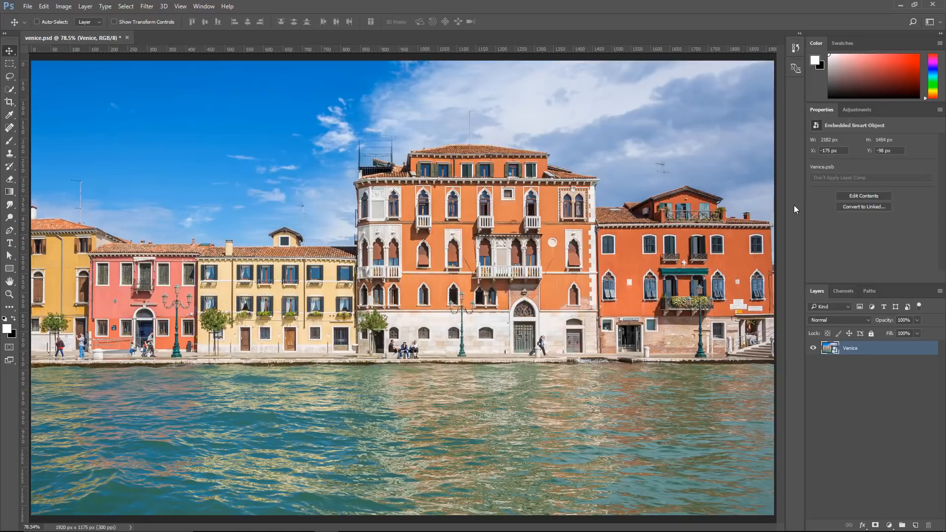
{"action": "left_click", "coordinate": [147, 5]}
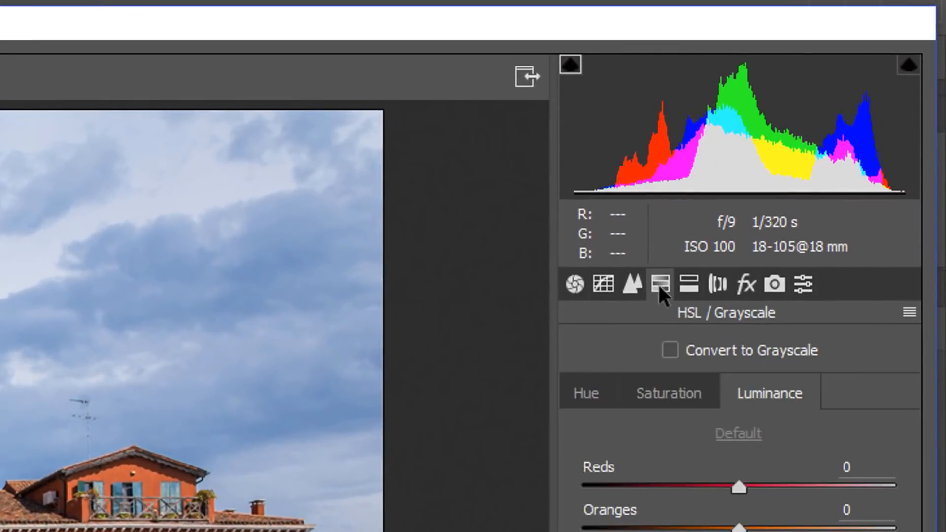
{"action": "mouse_move", "coordinate": [719, 326]}
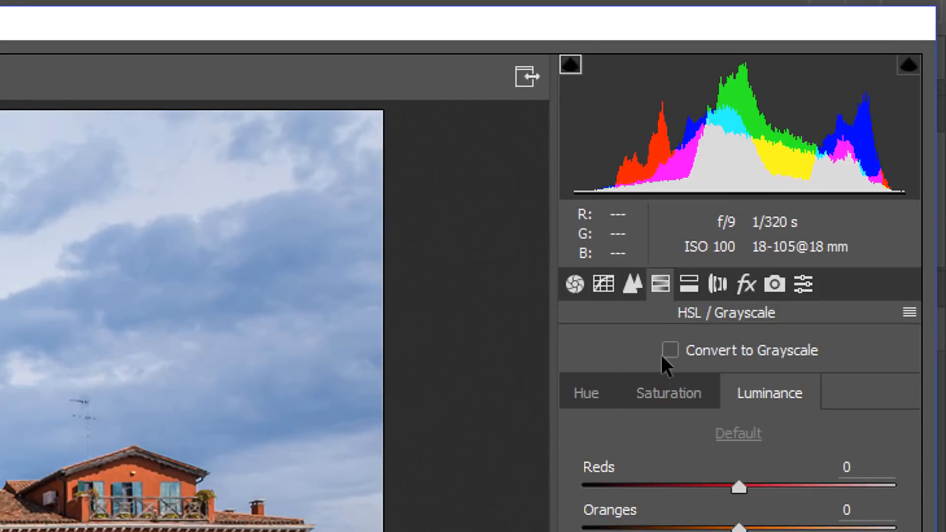
Step: Convert the photo to grayscale and settle the Reds mix at +6
{"action": "left_click", "coordinate": [668, 351]}
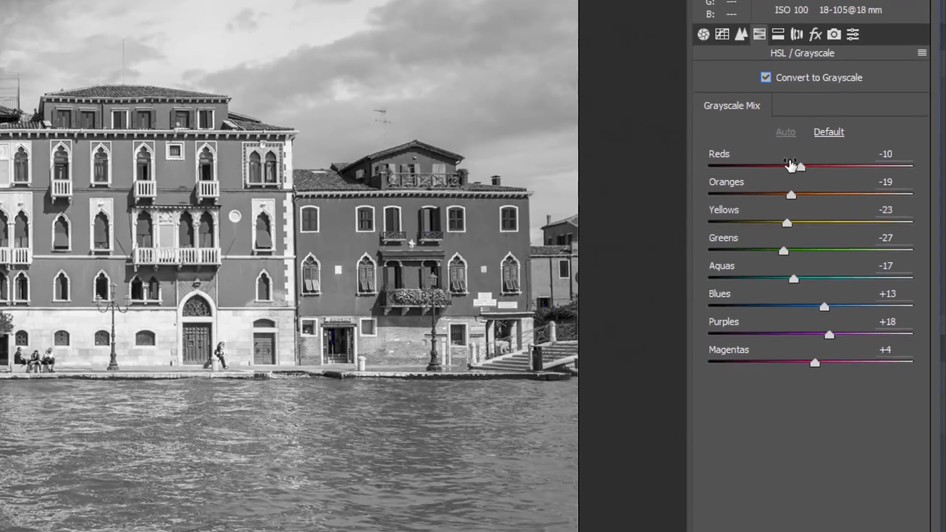
{"action": "left_click_drag", "start_coordinate": [797, 166], "coordinate": [825, 184]}
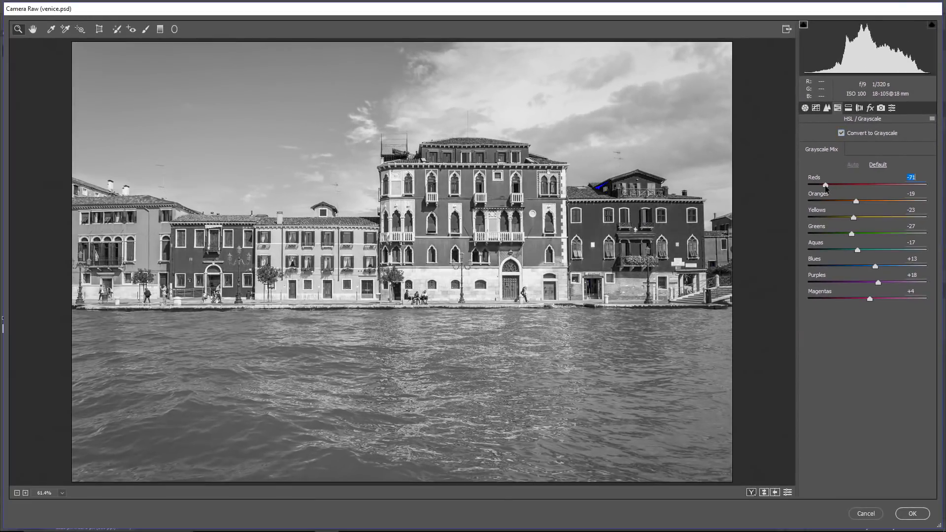
{"action": "left_click_drag", "start_coordinate": [827, 184], "coordinate": [878, 184]}
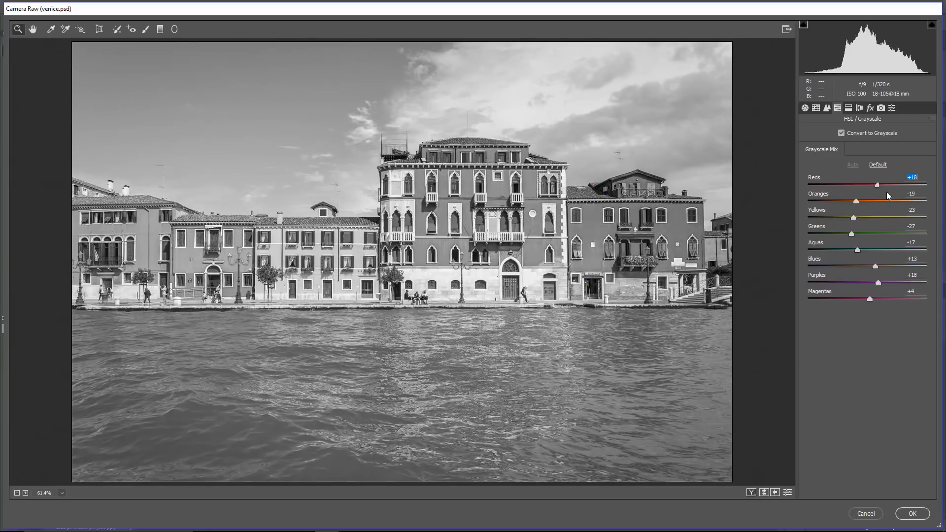
{"action": "left_click_drag", "start_coordinate": [896, 185], "coordinate": [887, 184]}
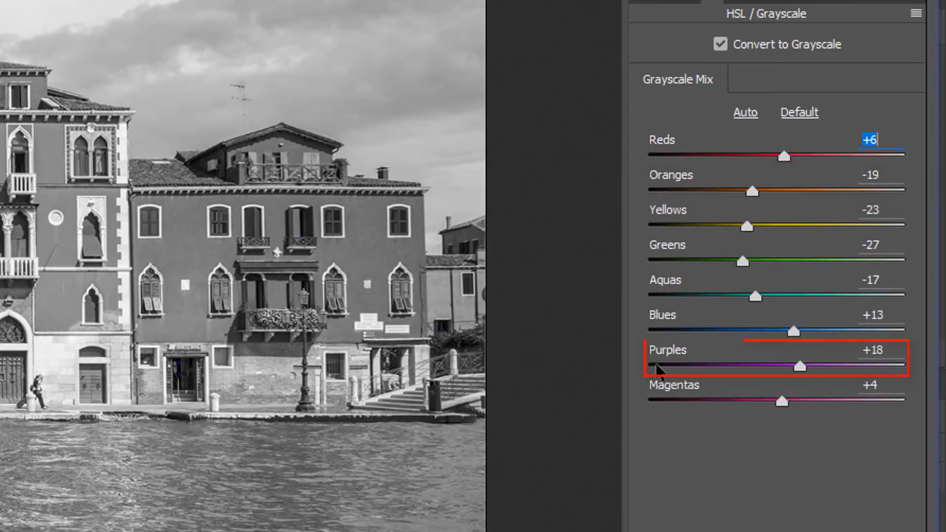
{"action": "mouse_move", "coordinate": [647, 296]}
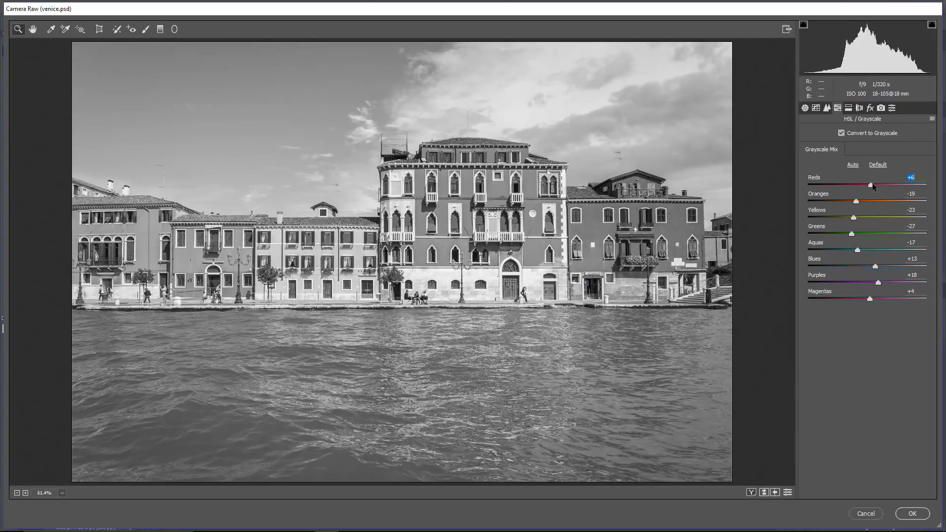
Step: Set the grayscale mix to Reds -49, Oranges -31, Yellows +16 and Blues -53 to darken the sky
{"action": "left_click_drag", "start_coordinate": [870, 185], "coordinate": [812, 185]}
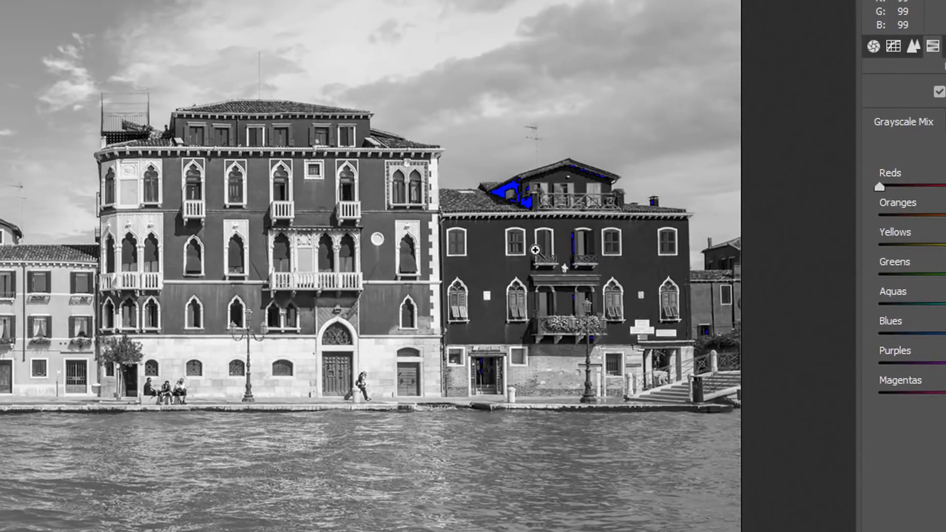
{"action": "left_click_drag", "start_coordinate": [534, 250], "coordinate": [497, 201]}
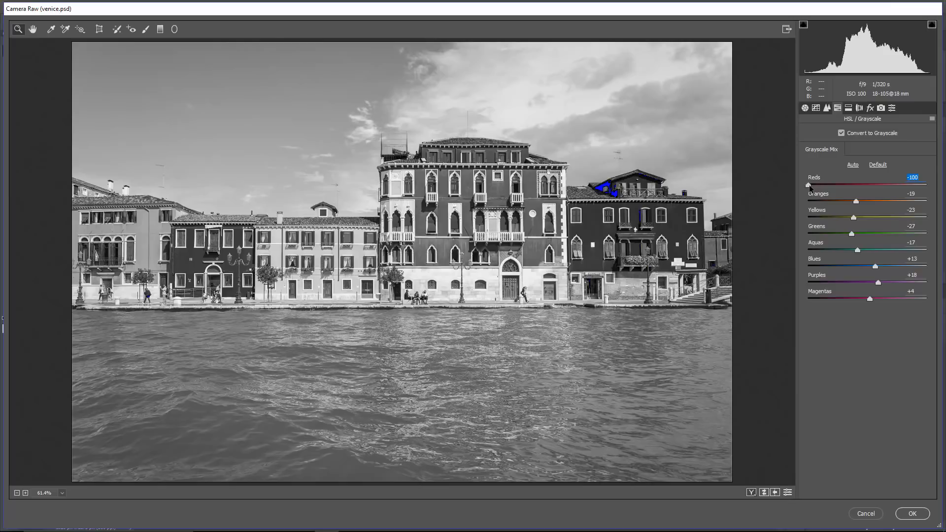
{"action": "left_click_drag", "start_coordinate": [808, 184], "coordinate": [839, 184]}
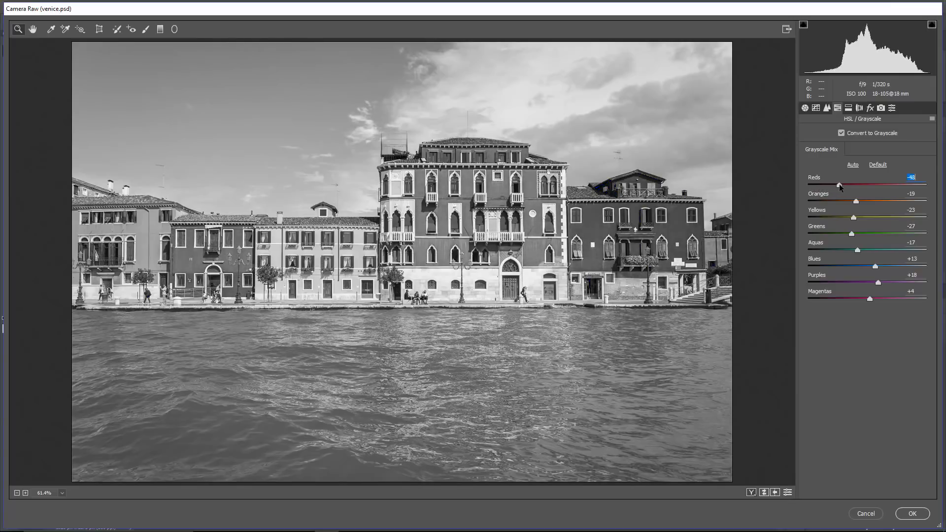
{"action": "left_click_drag", "start_coordinate": [839, 185], "coordinate": [838, 186]}
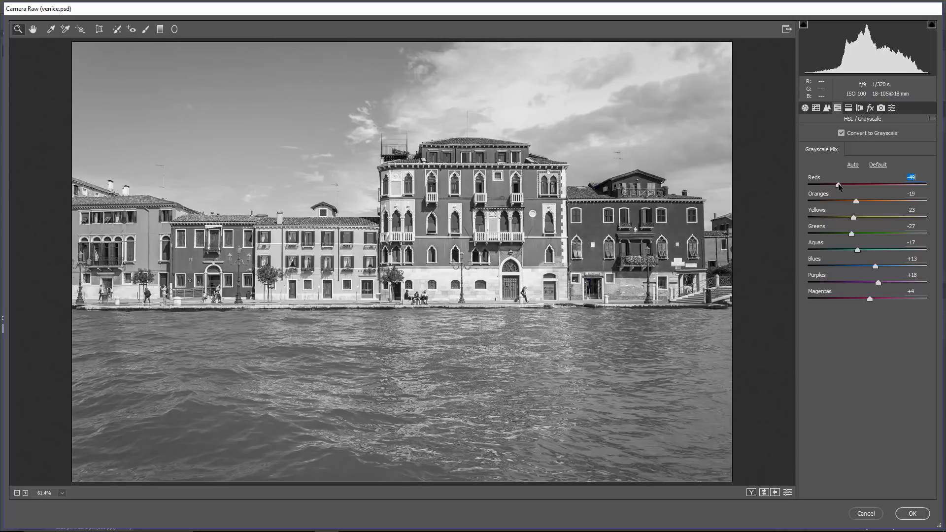
{"action": "left_click_drag", "start_coordinate": [859, 200], "coordinate": [845, 200]}
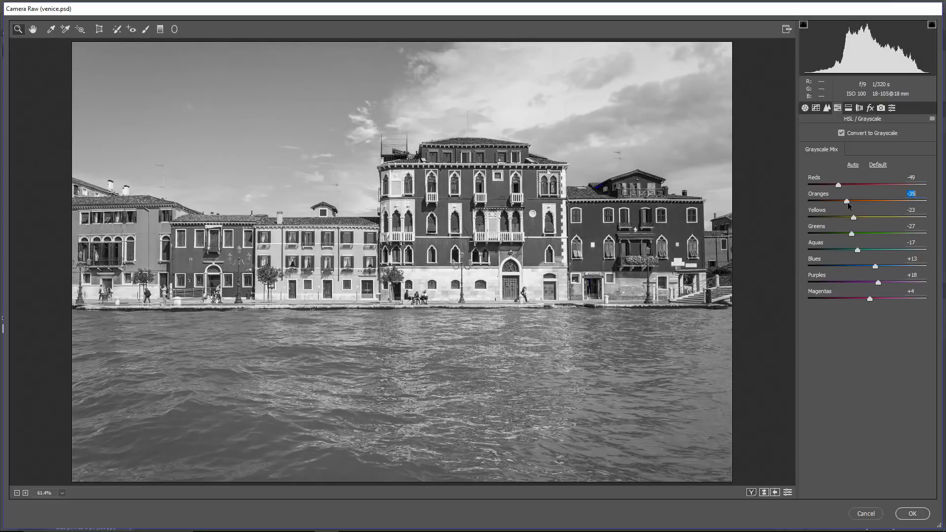
{"action": "left_click_drag", "start_coordinate": [845, 201], "coordinate": [849, 201]}
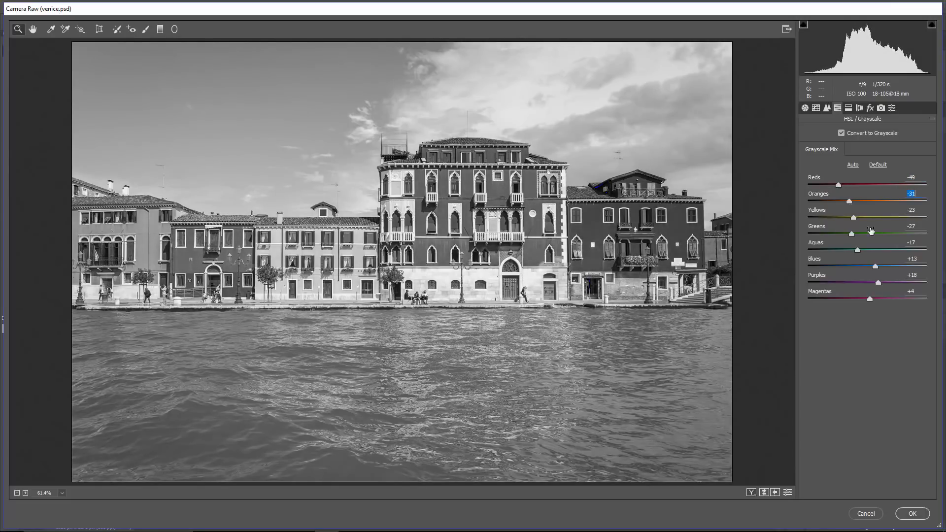
{"action": "left_click_drag", "start_coordinate": [869, 217], "coordinate": [893, 217]}
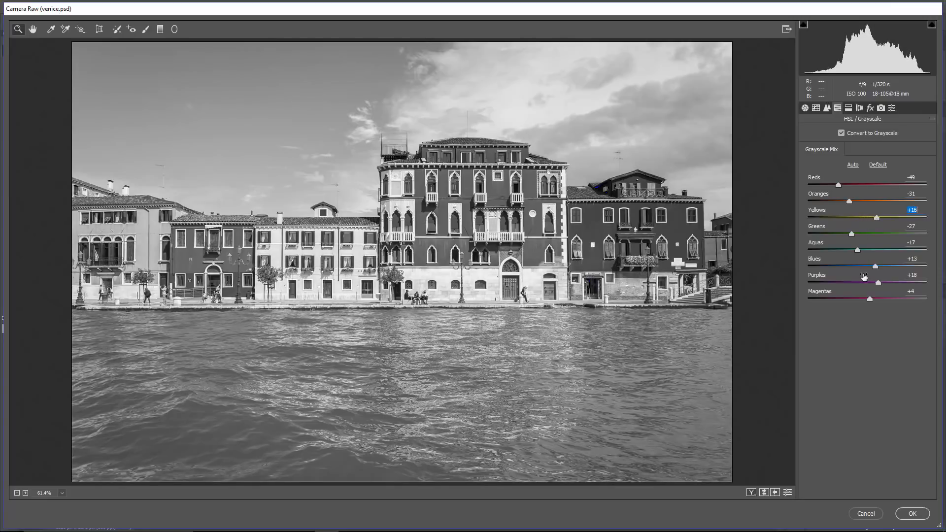
{"action": "mouse_move", "coordinate": [875, 268]}
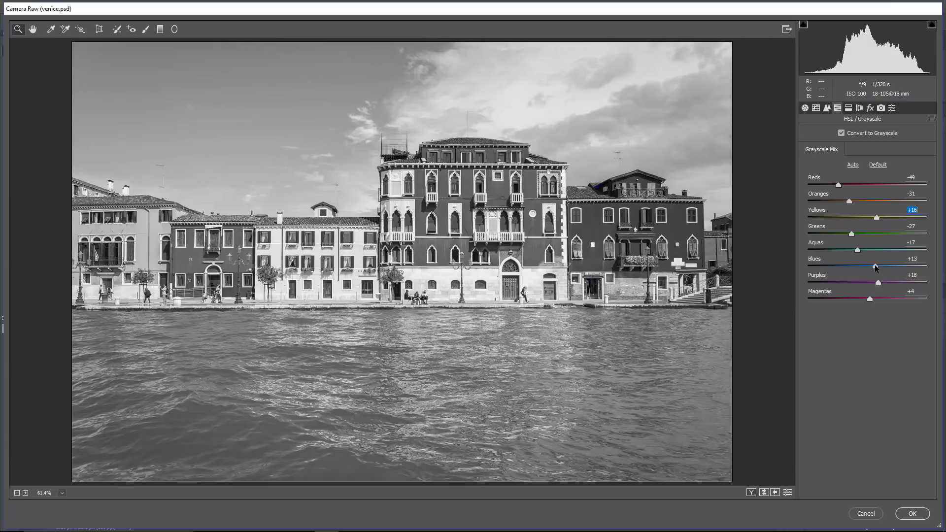
{"action": "left_click_drag", "start_coordinate": [874, 267], "coordinate": [850, 267]}
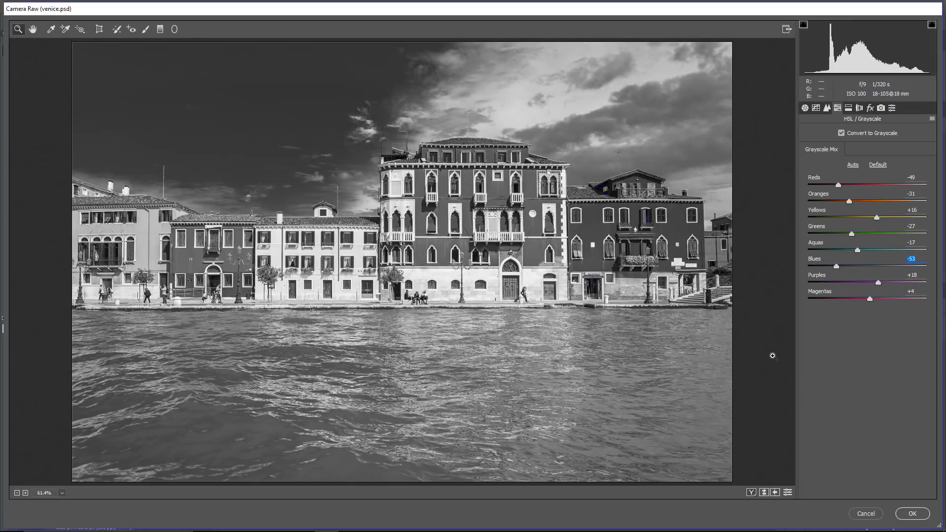
{"action": "mouse_move", "coordinate": [648, 386]}
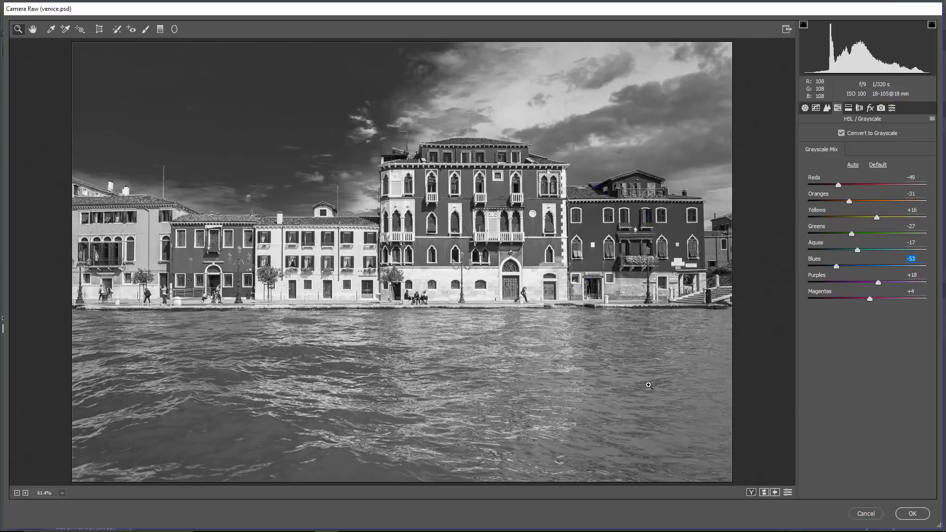
{"action": "mouse_move", "coordinate": [187, 451]}
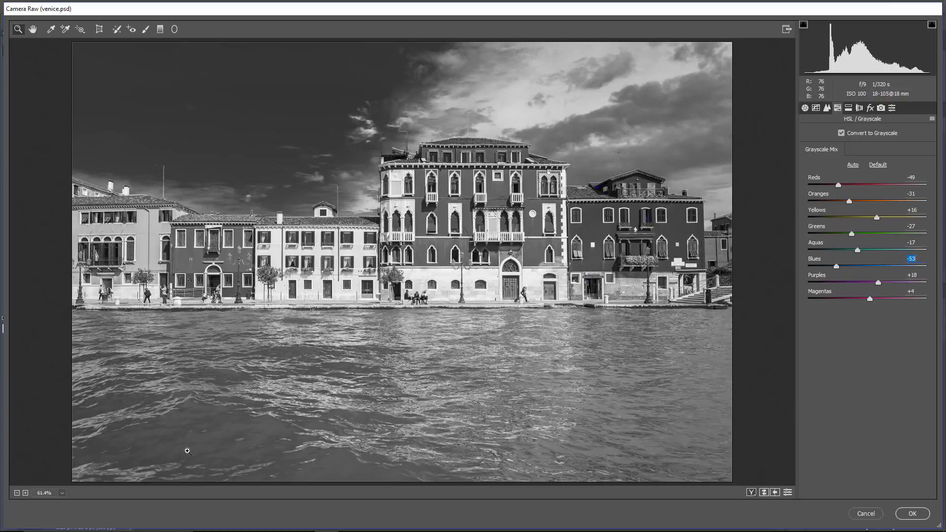
{"action": "mouse_move", "coordinate": [62, 493]}
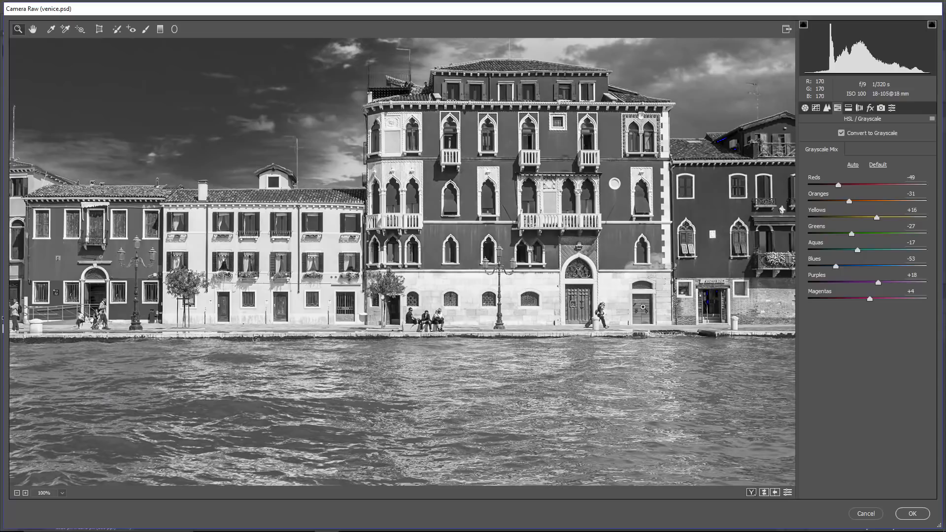
Step: Set Detail sharpening Amount 80 and Luminance noise reduction 25, compare, and apply to the photo
{"action": "left_click", "coordinate": [825, 107]}
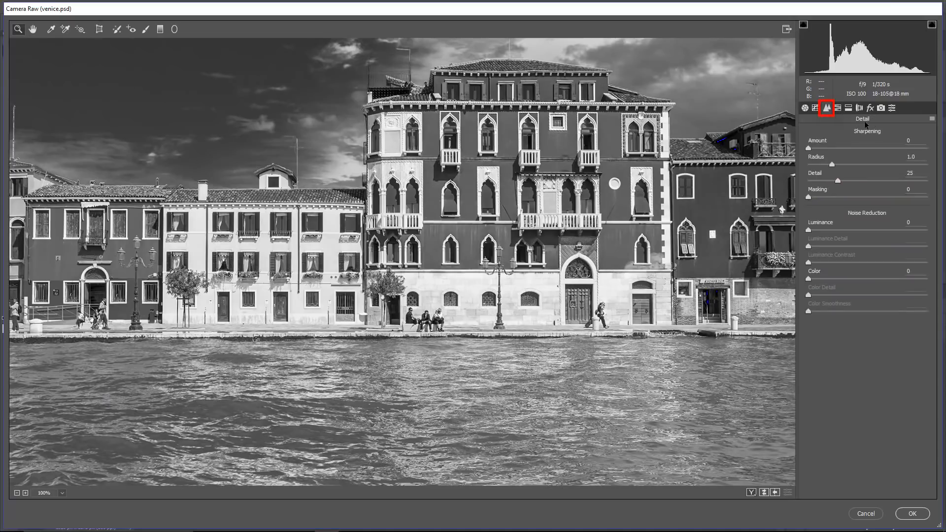
{"action": "left_click_drag", "start_coordinate": [826, 147], "coordinate": [838, 148]}
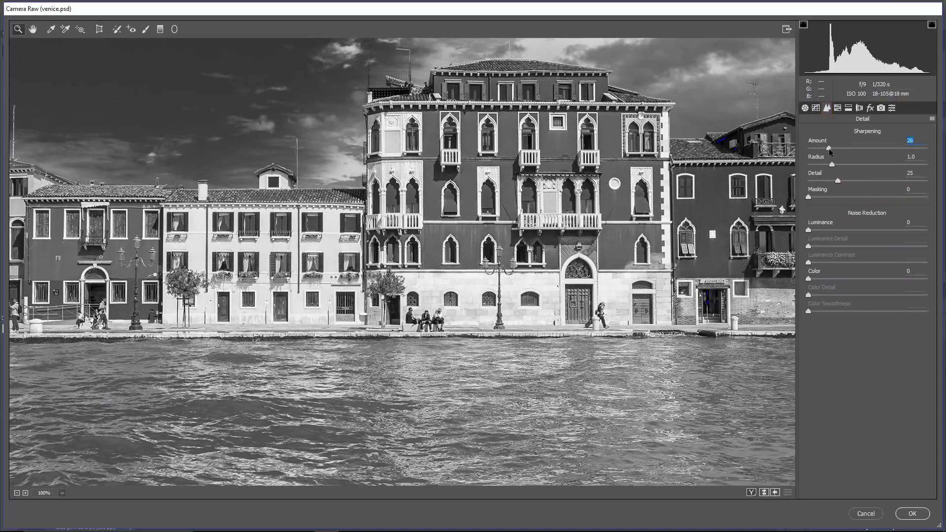
{"action": "left_click_drag", "start_coordinate": [829, 148], "coordinate": [871, 149]}
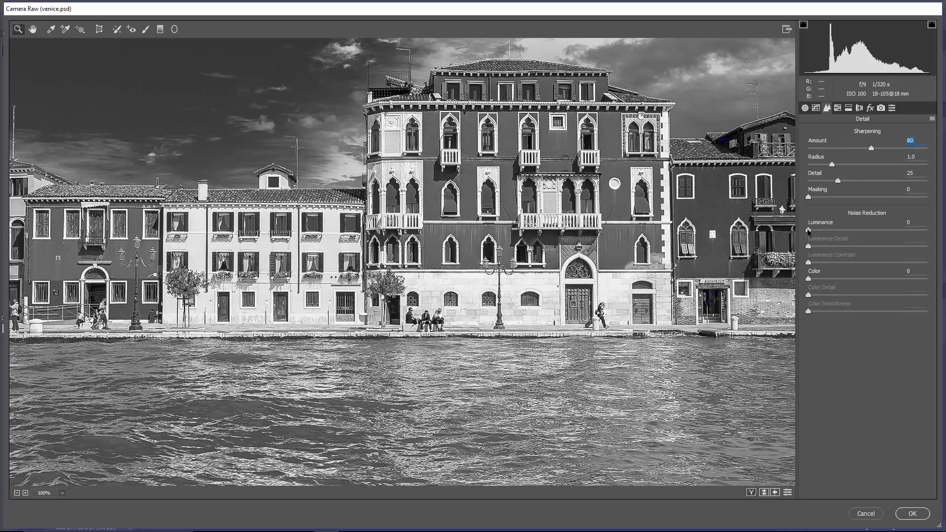
{"action": "left_click_drag", "start_coordinate": [825, 229], "coordinate": [855, 228]}
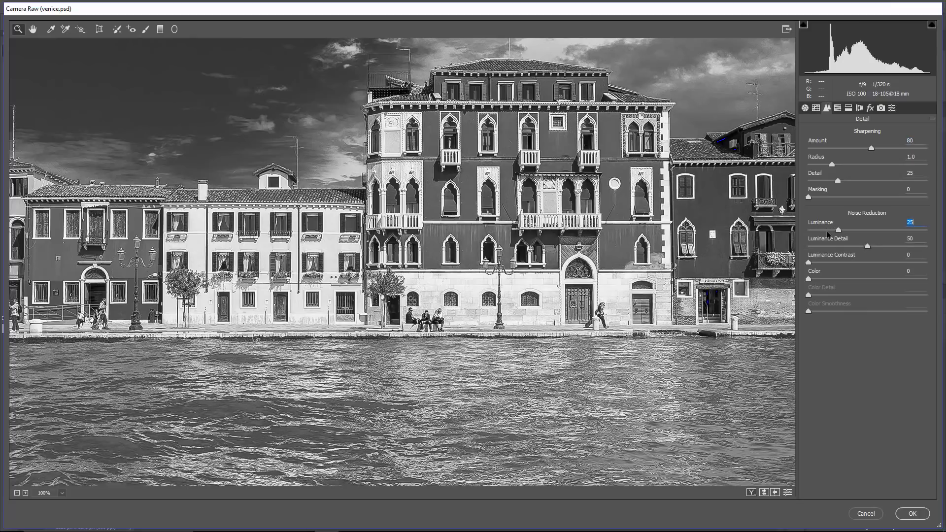
{"action": "mouse_move", "coordinate": [787, 493]}
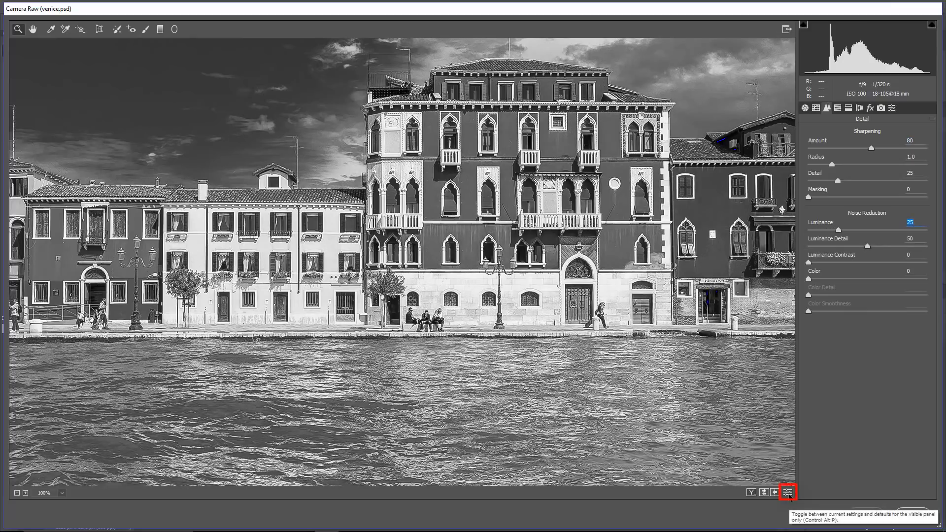
{"action": "left_click", "coordinate": [786, 490]}
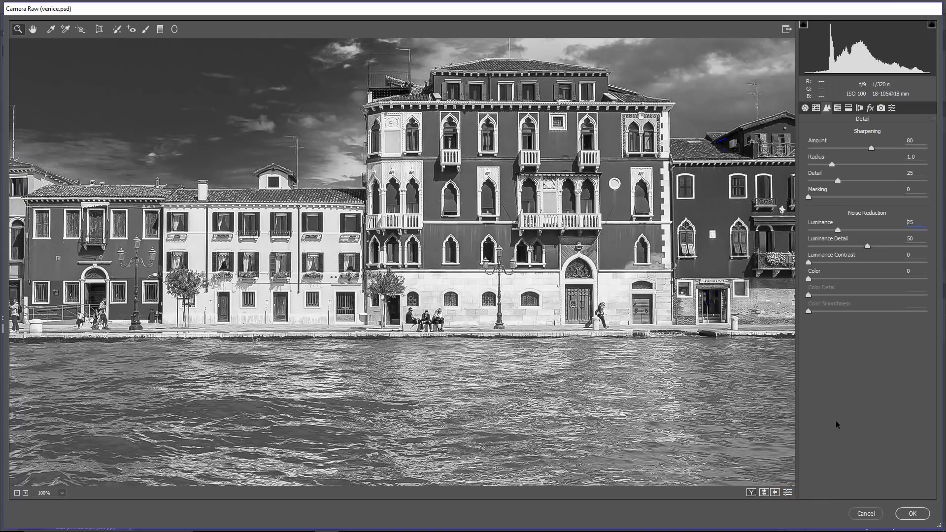
{"action": "left_click", "coordinate": [910, 514]}
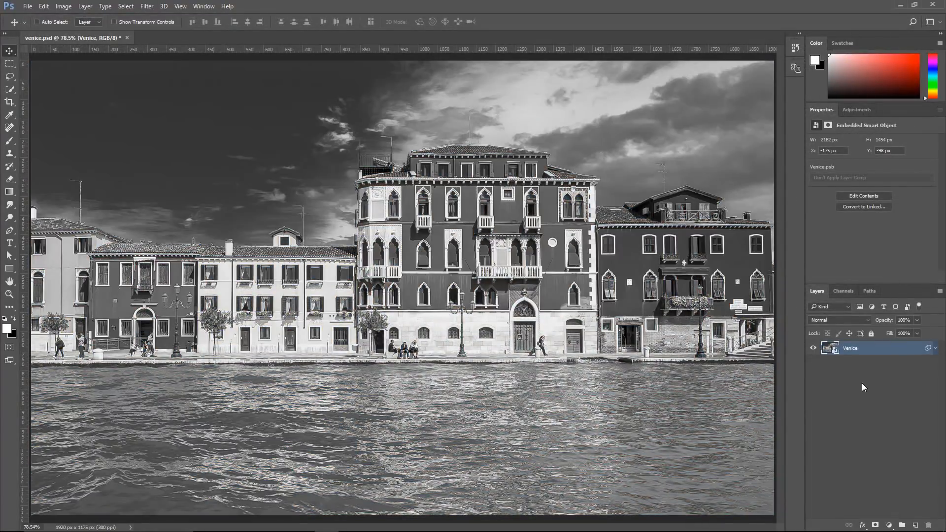
Step: Duplicate the Venice layer and mask the copy to the selected water area
{"action": "key", "text": "ctrl+j"}
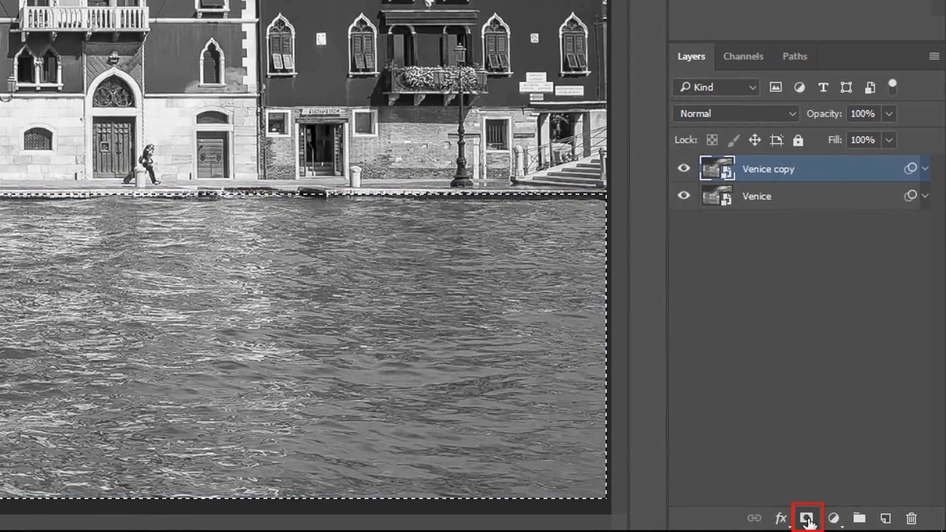
{"action": "left_click", "coordinate": [807, 517]}
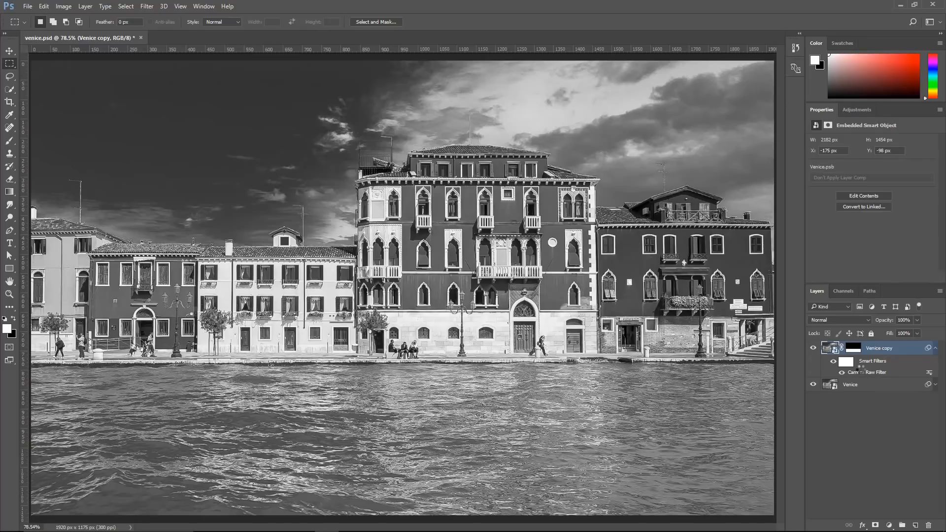
Step: Reopen the copy layer's Camera Raw filter and reset its grayscale mix to defaults
{"action": "double_click", "coordinate": [867, 372]}
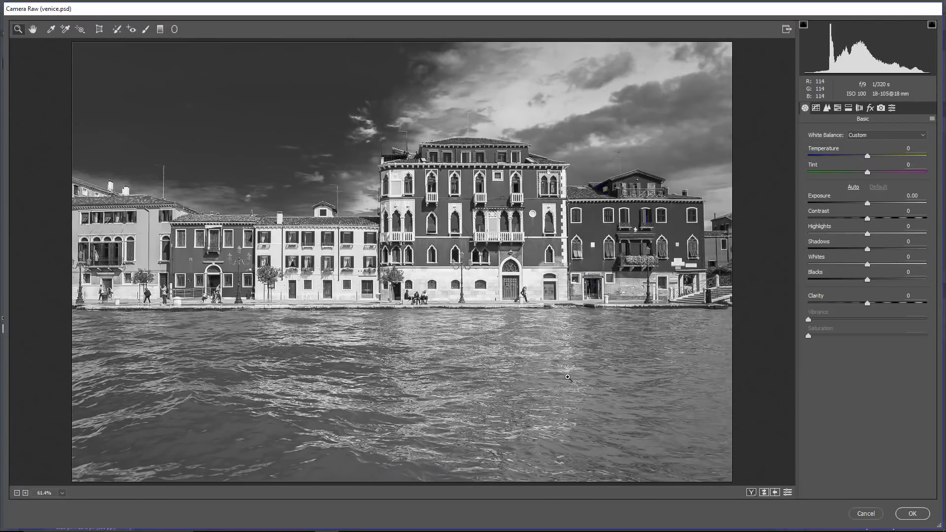
{"action": "left_click", "coordinate": [826, 107]}
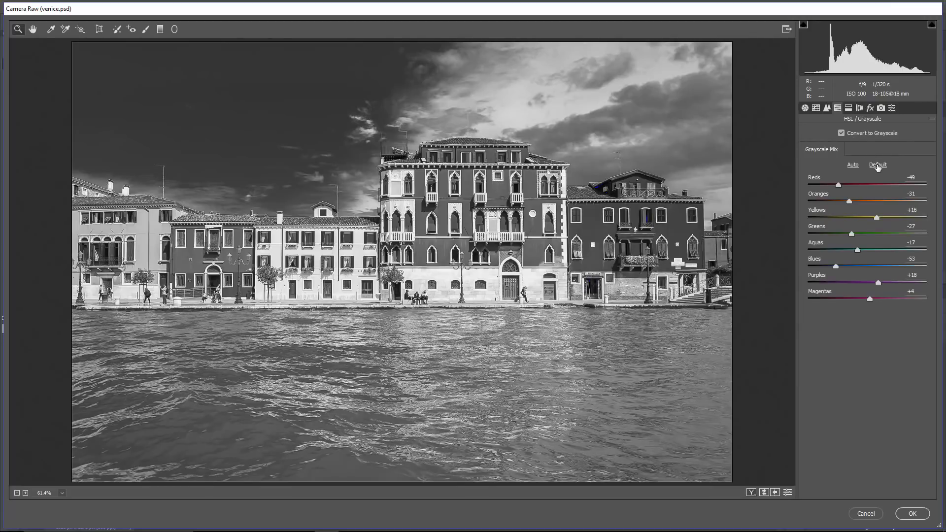
{"action": "left_click", "coordinate": [877, 164]}
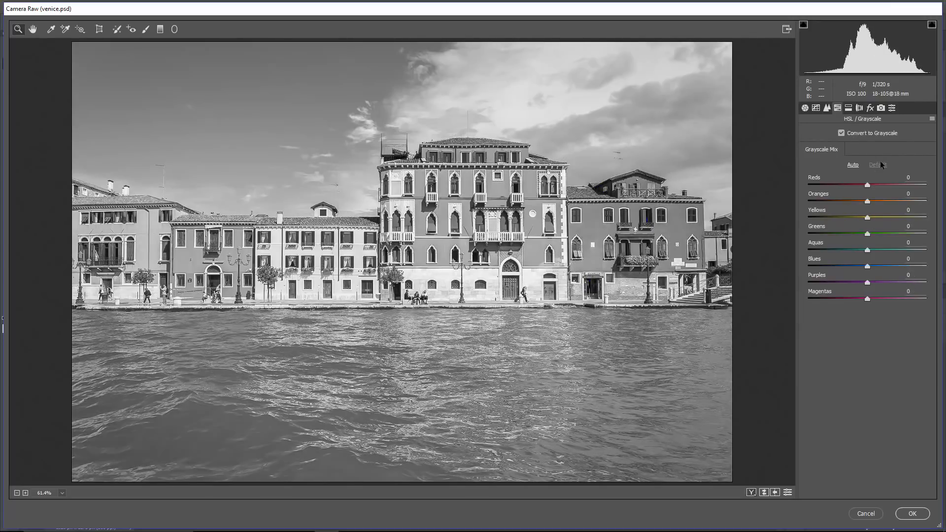
Step: Rebuild the water's mix with Blues -78, Aquas -76, Oranges -78 and Yellows +88
{"action": "left_click_drag", "start_coordinate": [867, 267], "coordinate": [833, 267]}
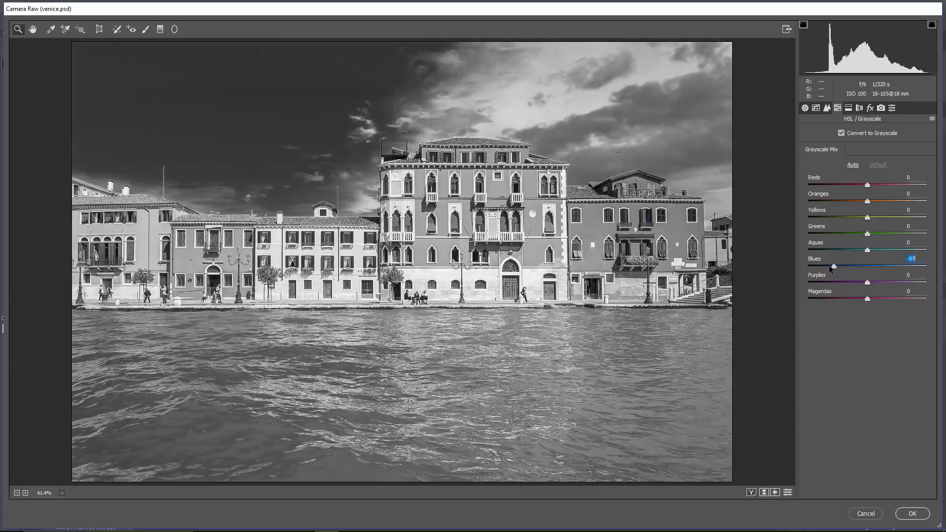
{"action": "left_click_drag", "start_coordinate": [833, 266], "coordinate": [827, 266]}
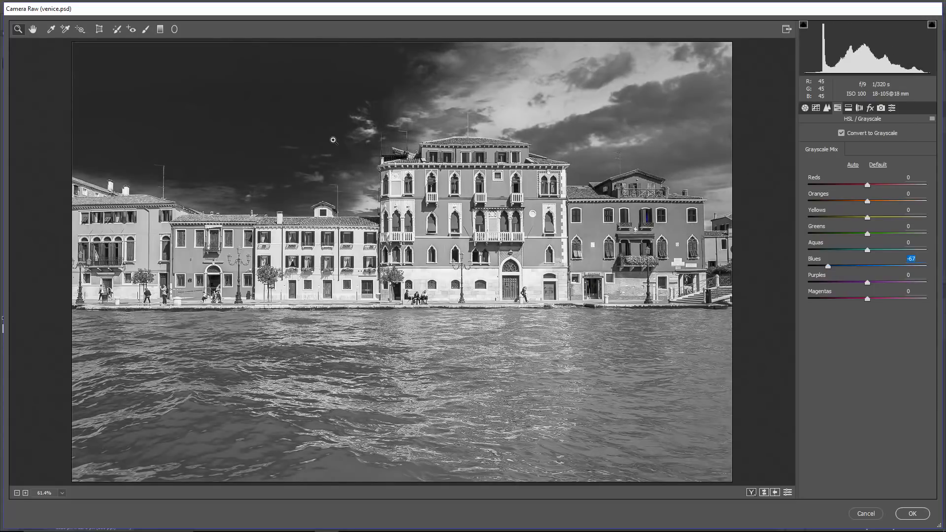
{"action": "mouse_move", "coordinate": [360, 374]}
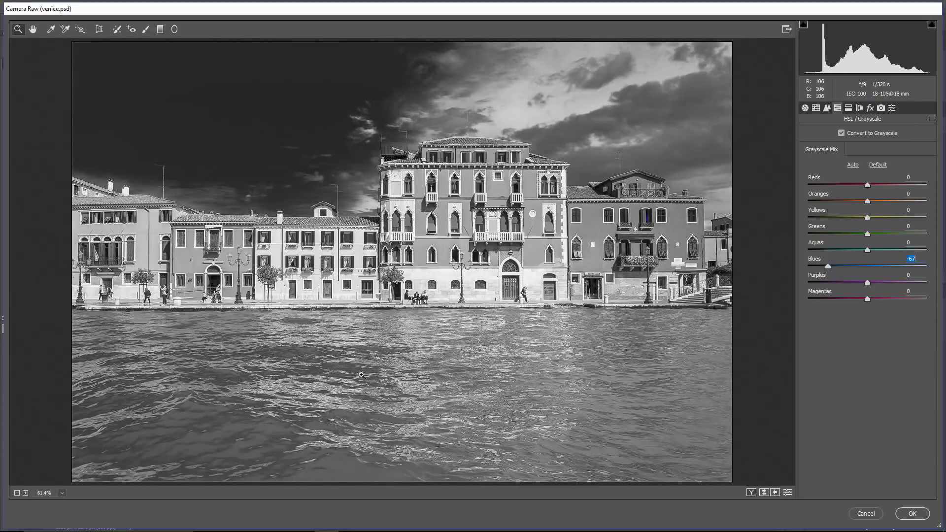
{"action": "left_click_drag", "start_coordinate": [884, 249], "coordinate": [819, 249]}
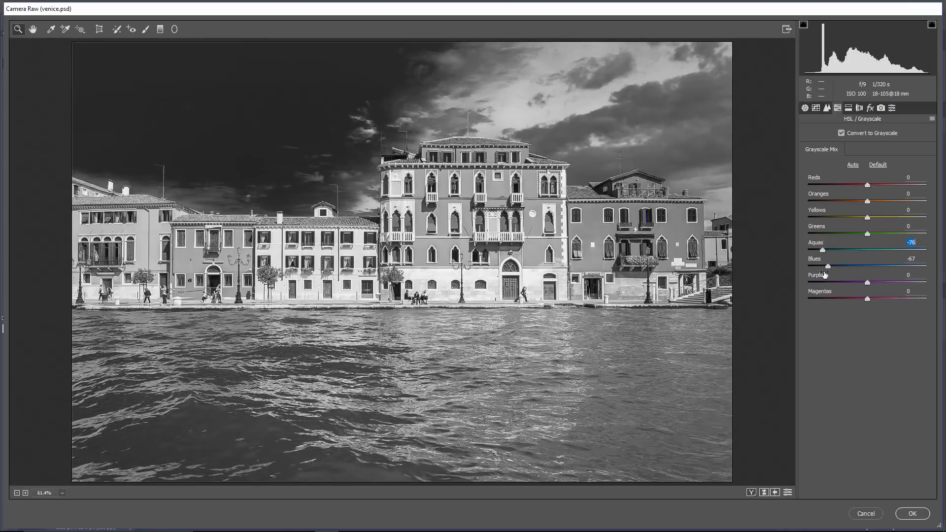
{"action": "left_click_drag", "start_coordinate": [827, 266], "coordinate": [821, 266]}
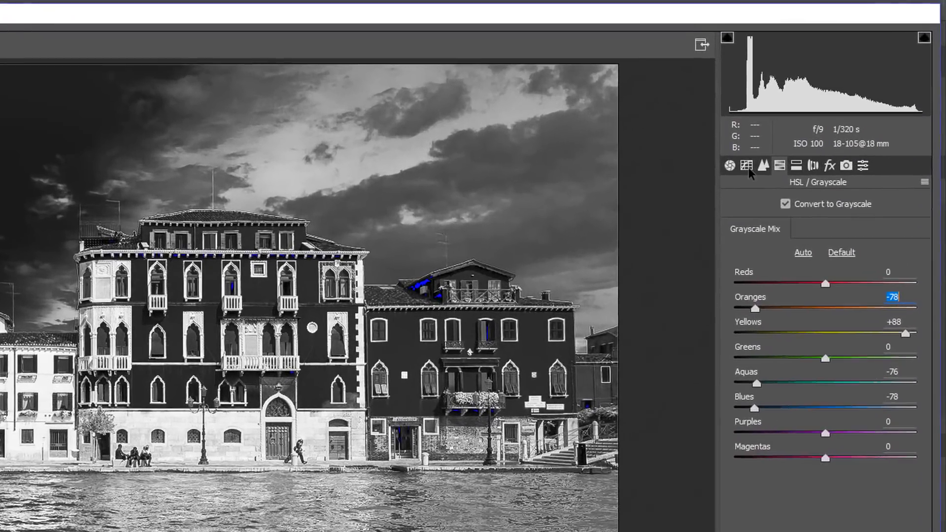
Step: Shape a steep S-shaped Point tone curve for water contrast and apply the filter
{"action": "left_click", "coordinate": [763, 166]}
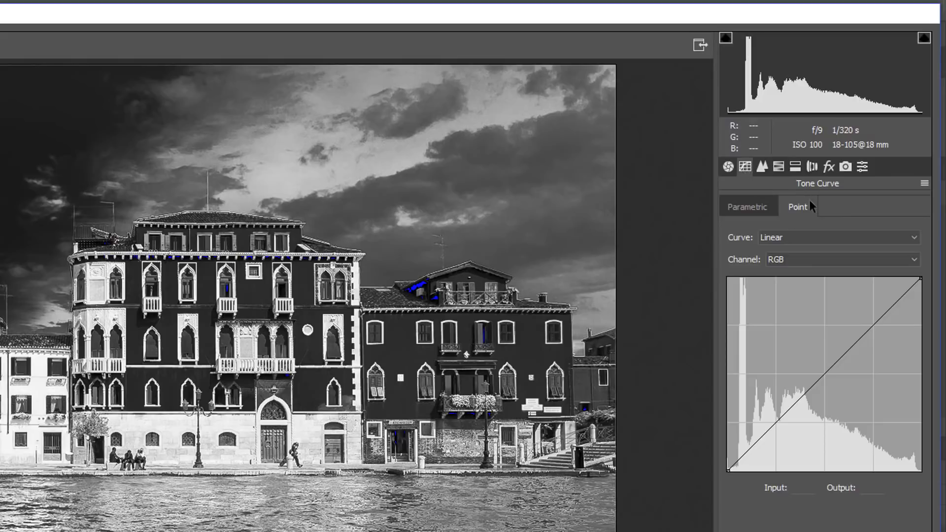
{"action": "mouse_move", "coordinate": [776, 408]}
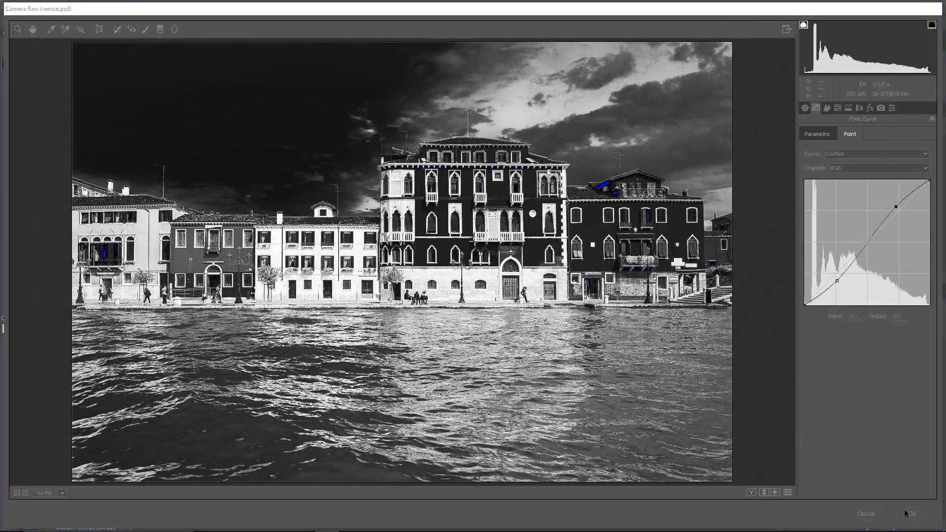
{"action": "left_click", "coordinate": [915, 513]}
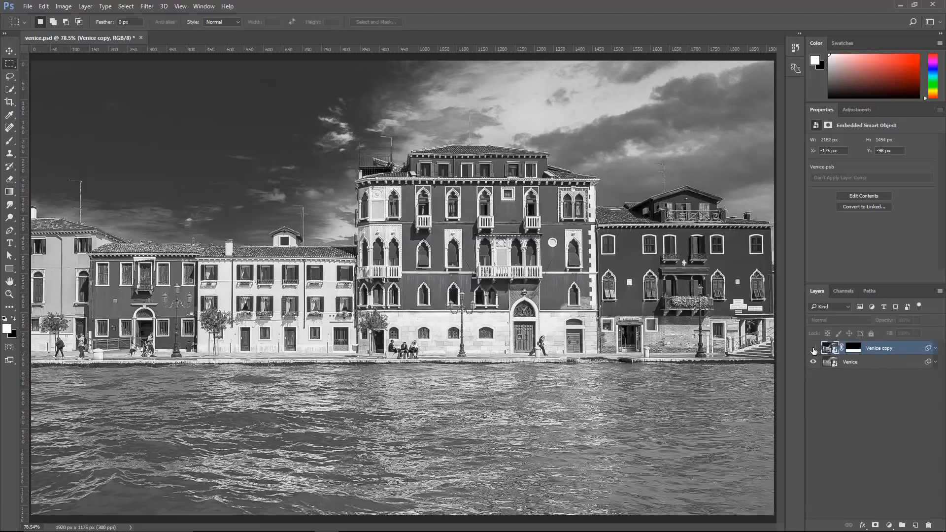
Step: Rename the copy layer to 'Water' and expand its Camera Raw smart filter
{"action": "double_click", "coordinate": [878, 348]}
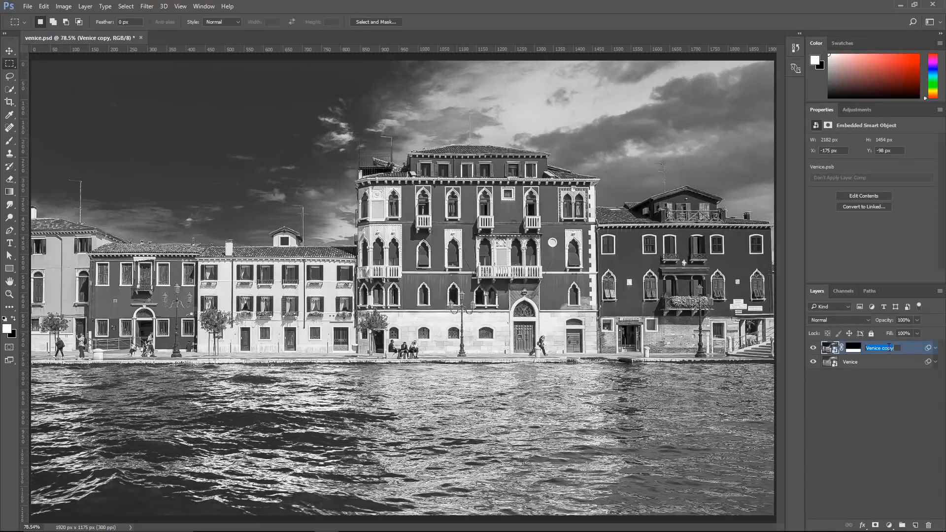
{"action": "type", "text": "Water"}
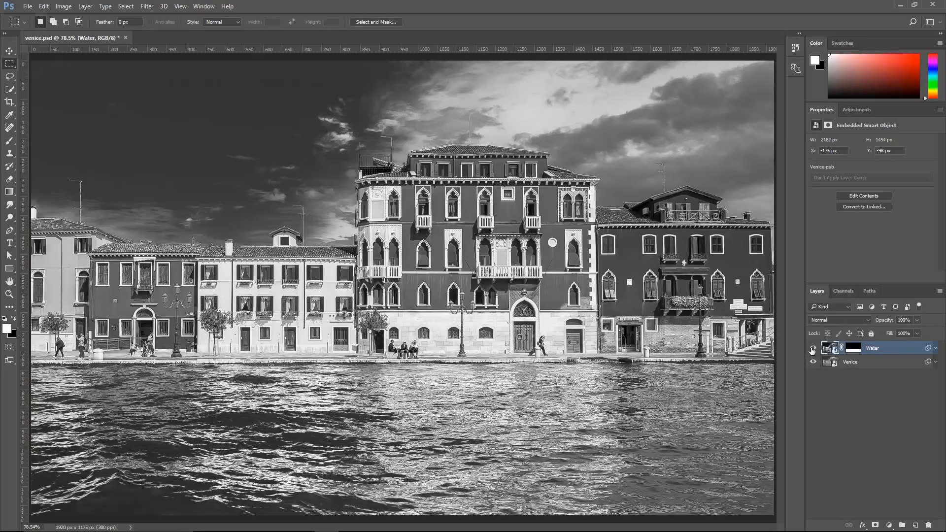
{"action": "left_click", "coordinate": [847, 347]}
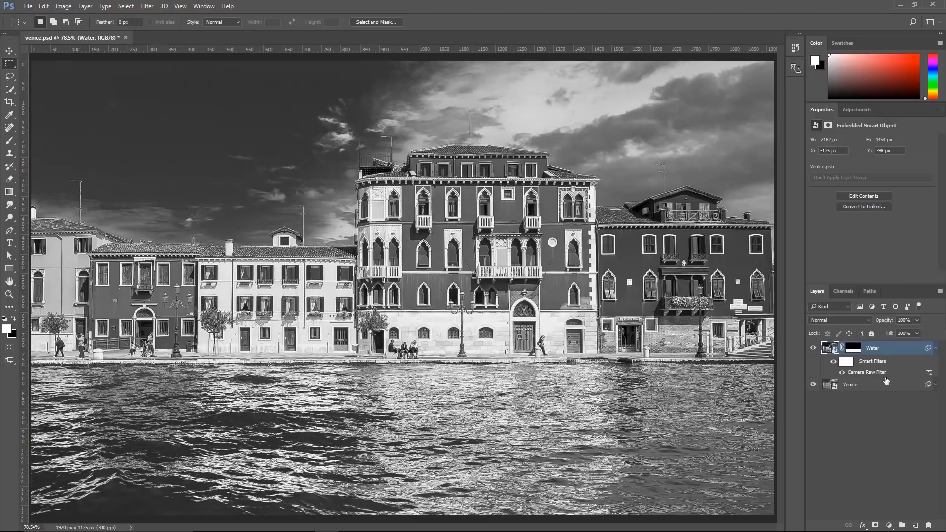